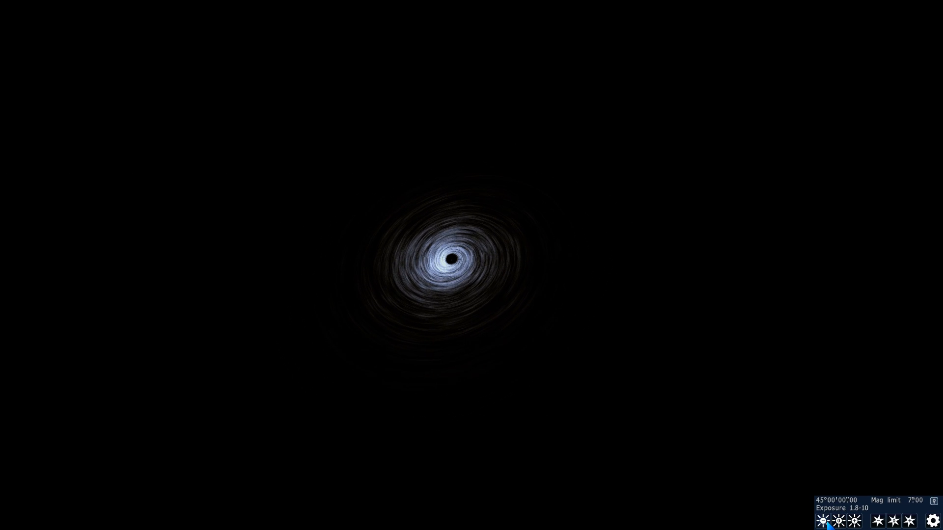
Open the object search while viewing the glowing black hole
{"action": "left_click", "coordinate": [823, 521]}
{"action": "type", "text": "c"}
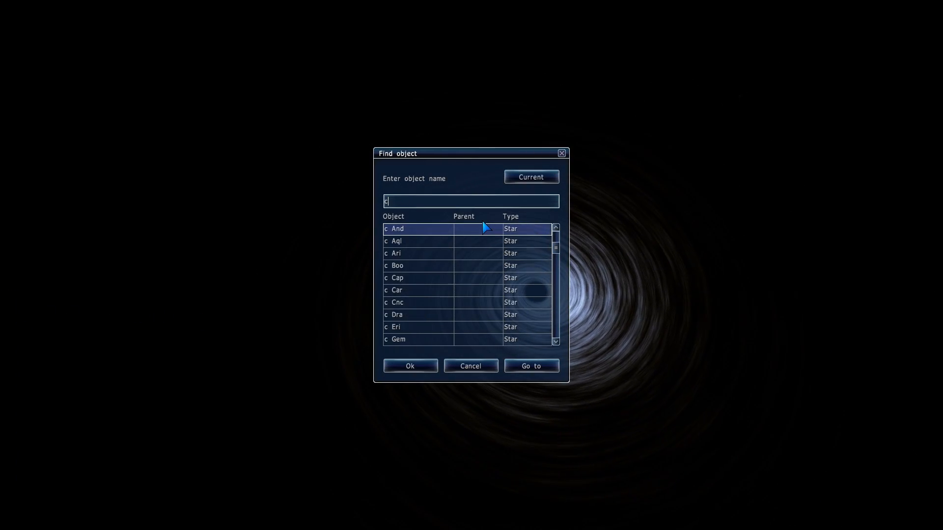
Search 'cygnus', pick Cygnus X-1 and travel to the blue supergiant
{"action": "type", "text": "ygnus"}
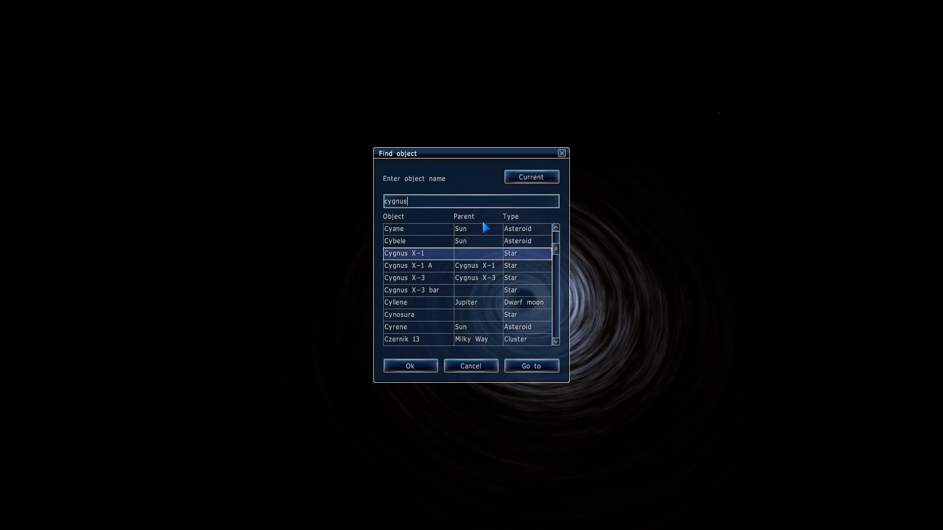
{"action": "left_click", "coordinate": [407, 265]}
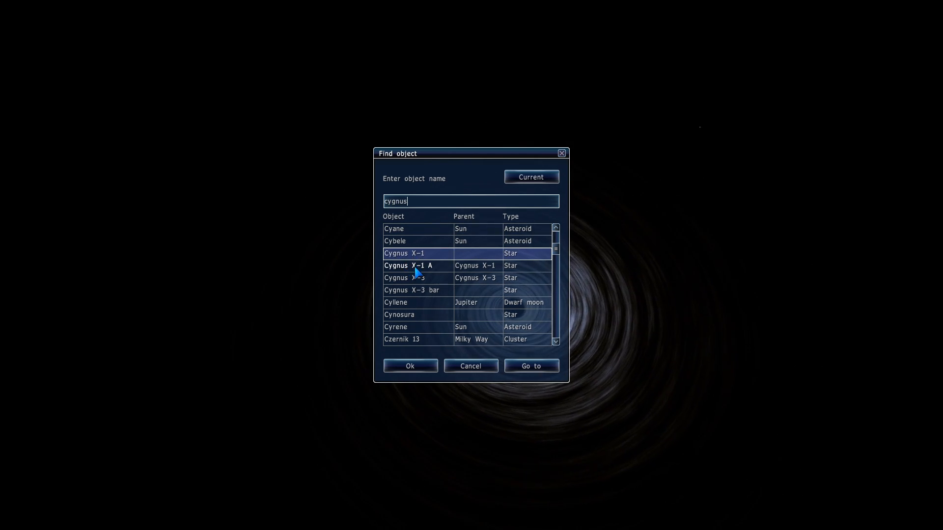
{"action": "left_click", "coordinate": [404, 254]}
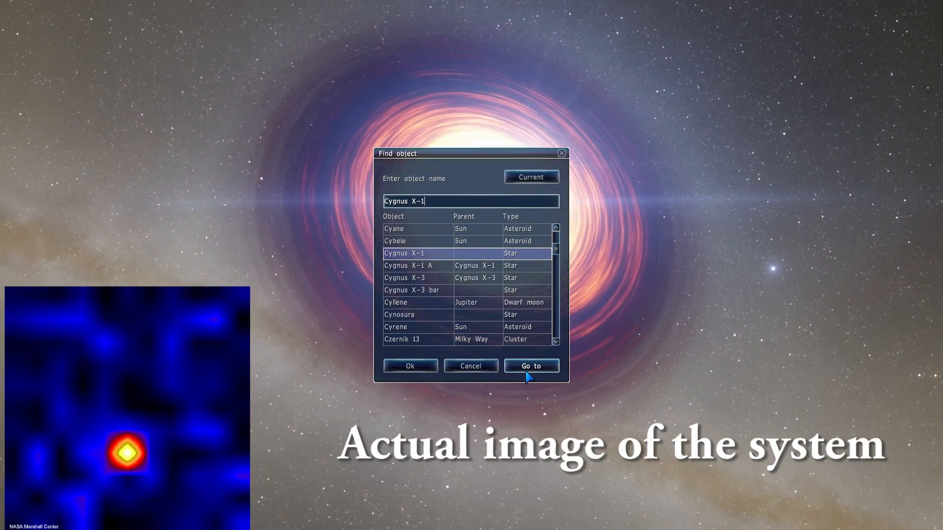
{"action": "left_click", "coordinate": [529, 366]}
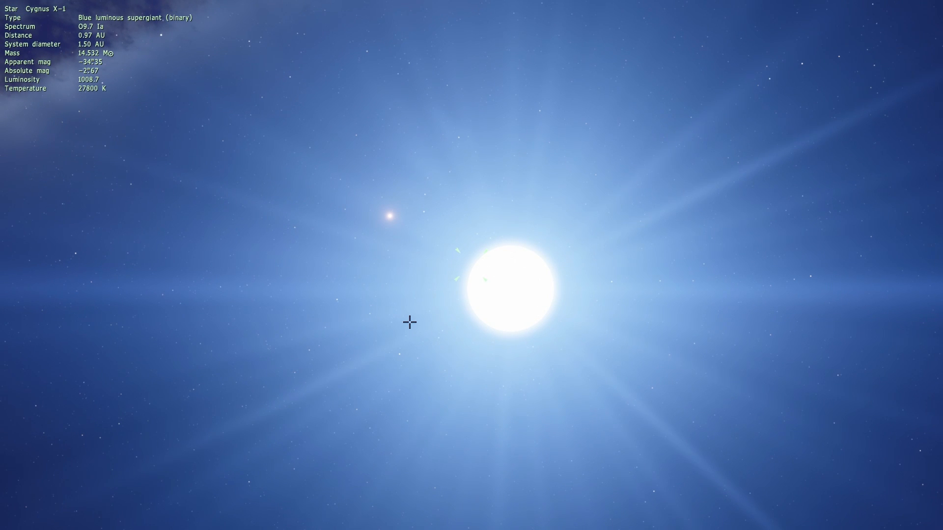
Select the black hole companion Cygnus X-1 A to show its data
{"action": "left_click", "coordinate": [389, 214]}
{"action": "type", "text": "ea"}
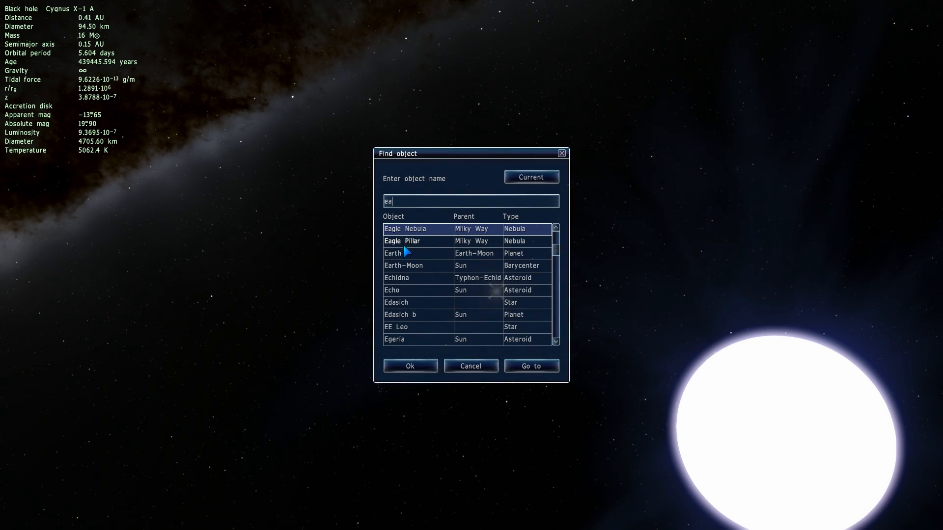
Choose Earth from the search matches and right-click in the view
{"action": "left_click", "coordinate": [530, 365]}
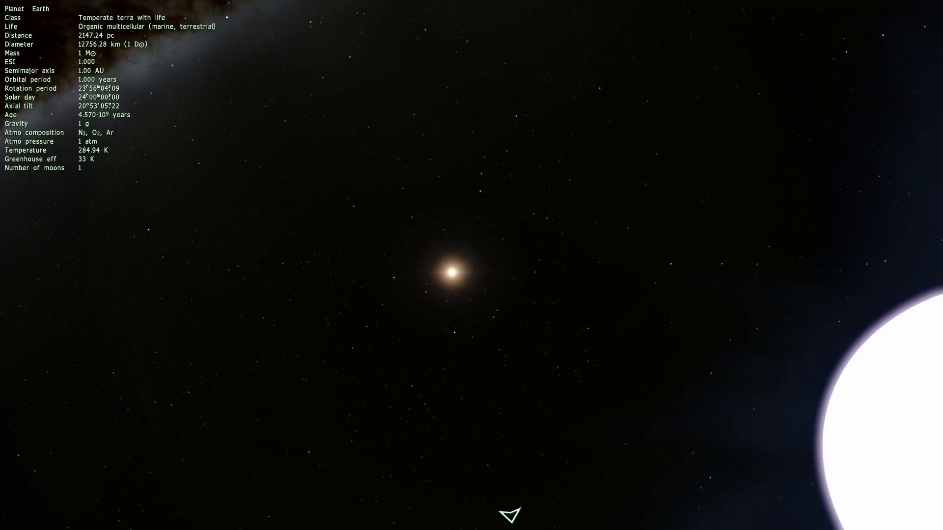
{"action": "right_click", "coordinate": [450, 276]}
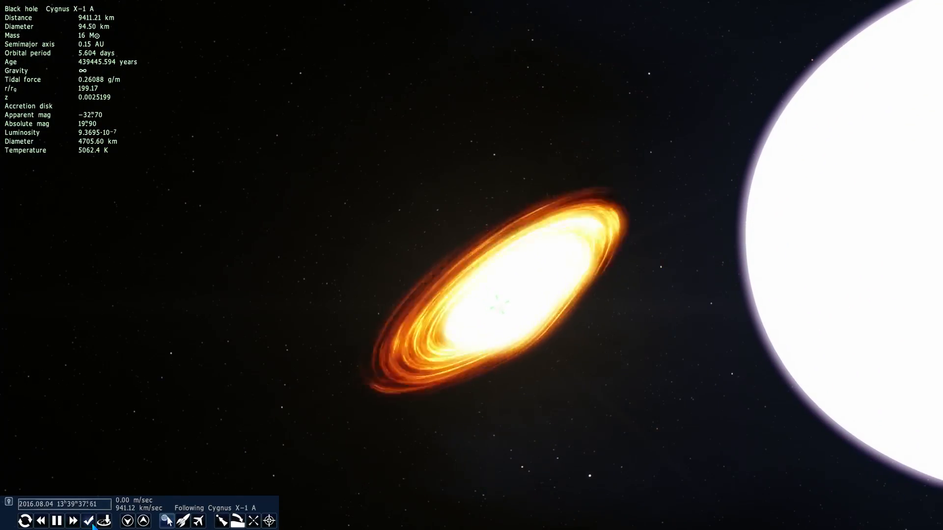
Fly closer to Cygnus X-1 A, about 4624 km, to see its disk and jets
{"action": "left_click", "coordinate": [88, 521]}
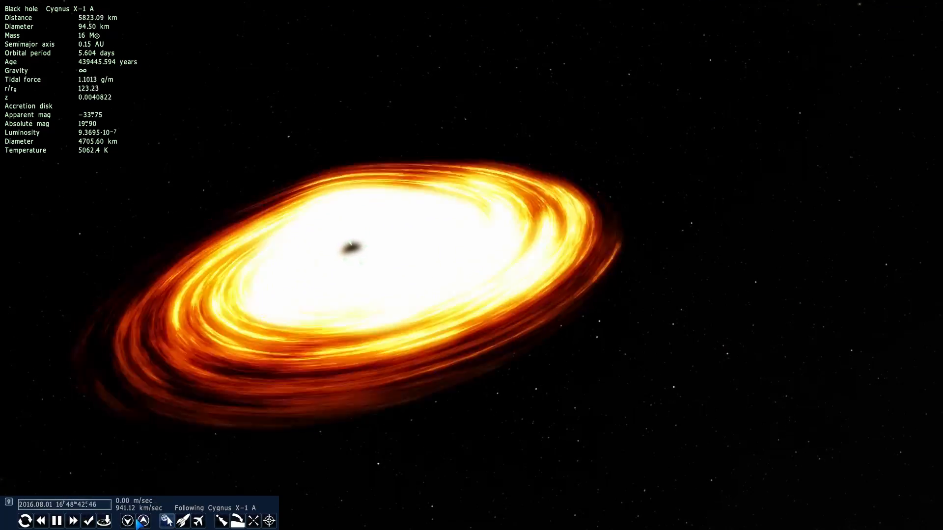
{"action": "left_click", "coordinate": [41, 520]}
{"action": "type", "text": "n"}
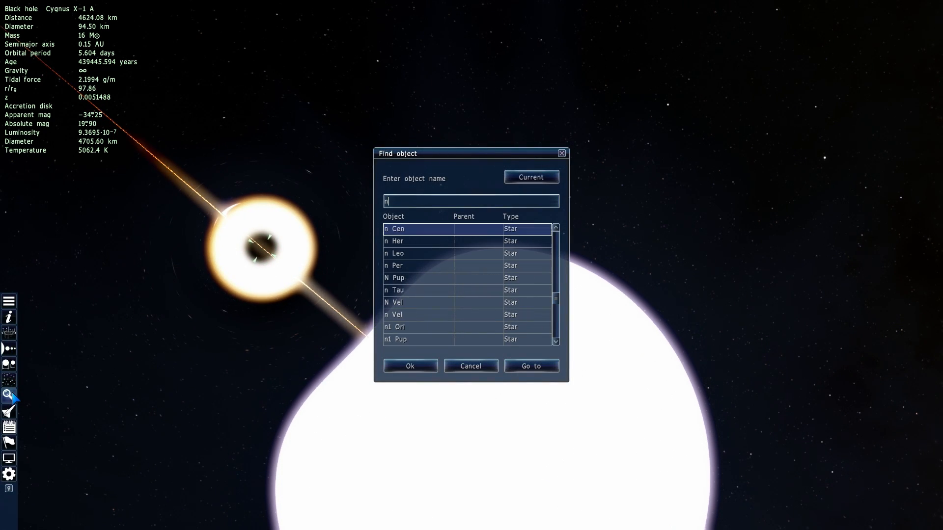
Search 'gc227', travel to galaxy NGC 2276 and zoom toward its bulge
{"action": "type", "text": "gc"}
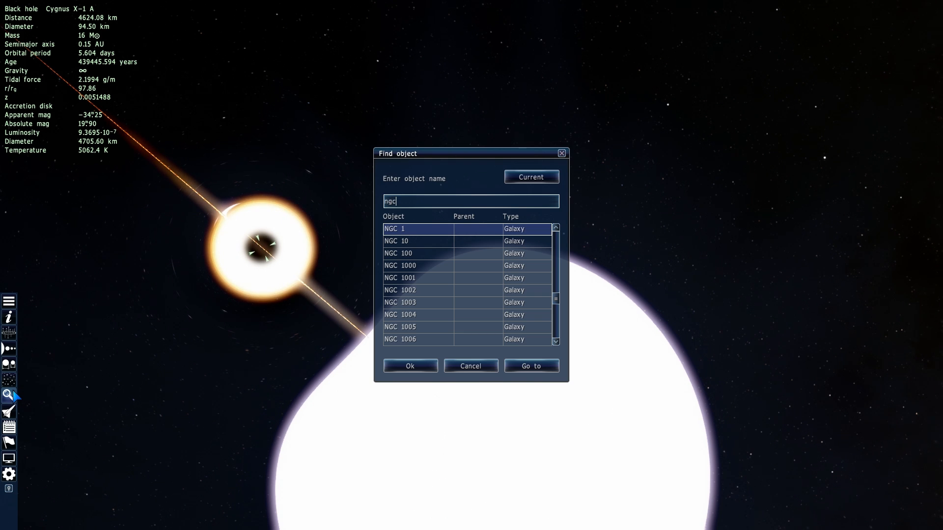
{"action": "type", "text": "227"}
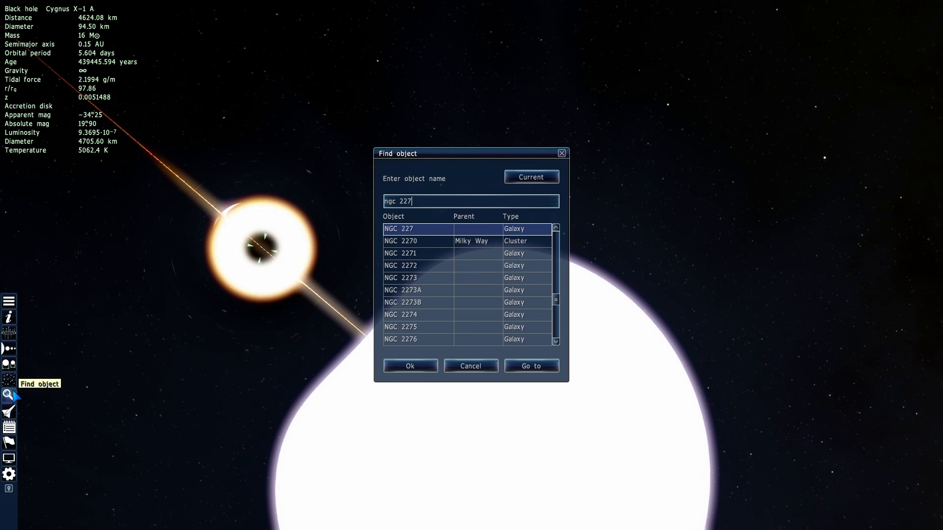
{"action": "left_click", "coordinate": [416, 340]}
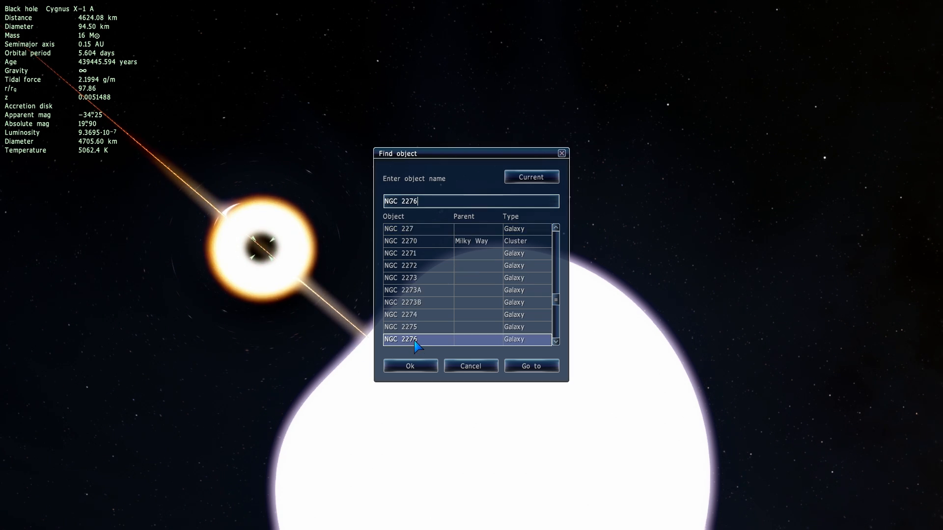
{"action": "left_click", "coordinate": [531, 365]}
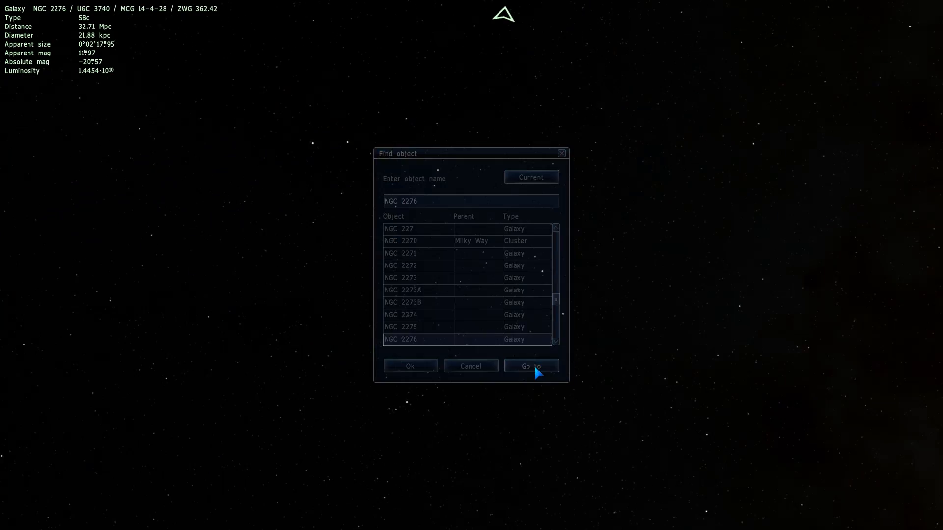
{"action": "left_click", "coordinate": [531, 365]}
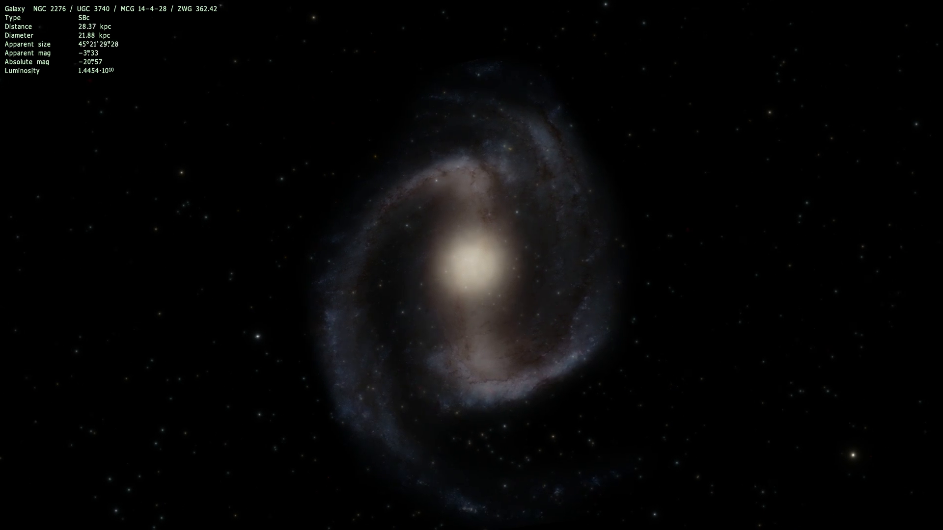
{"action": "scroll", "scroll_direction": "up", "scroll_amount": 3}
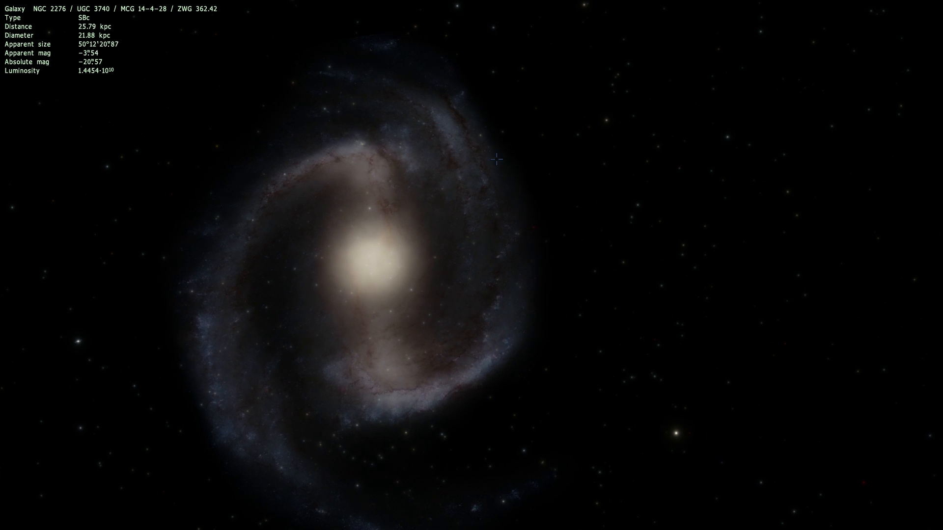
{"action": "scroll", "scroll_direction": "up", "scroll_amount": 3}
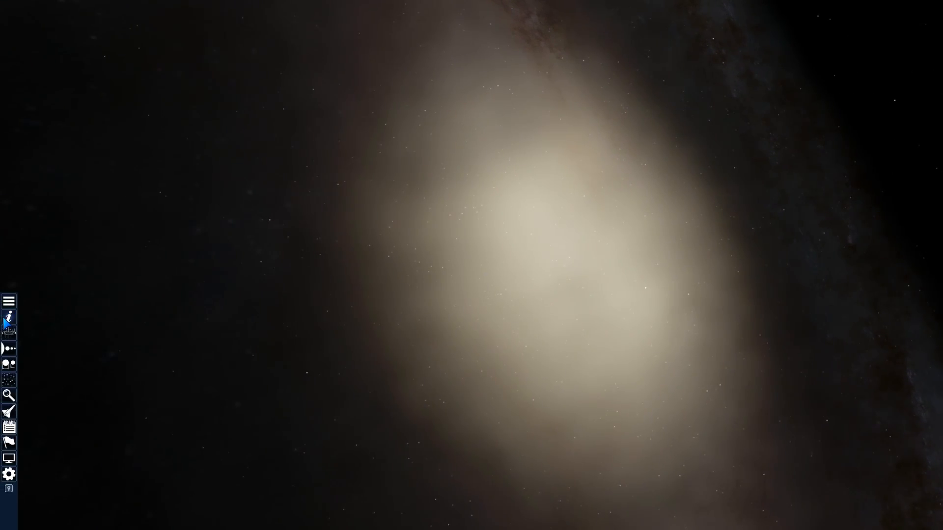
Search for Sgr A* and go to it, about 89 AU away
{"action": "left_click", "coordinate": [9, 396]}
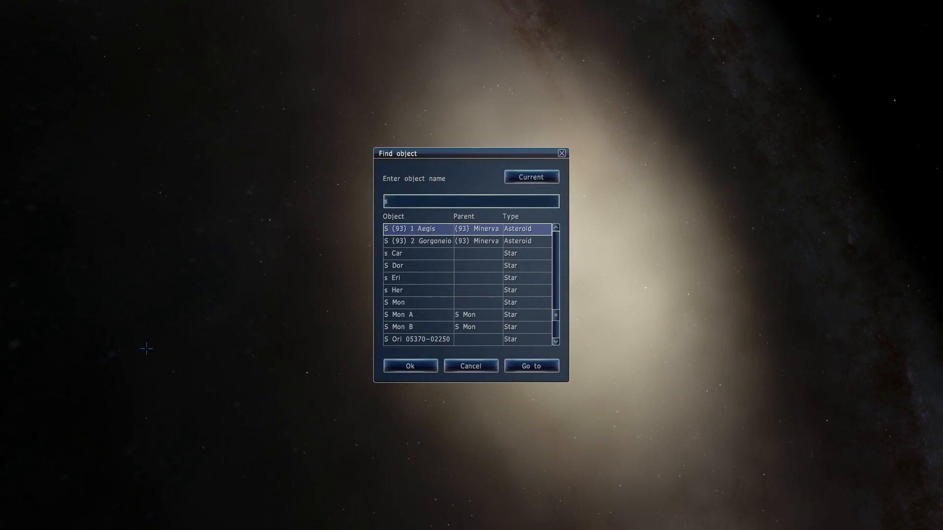
{"action": "left_click", "coordinate": [530, 366]}
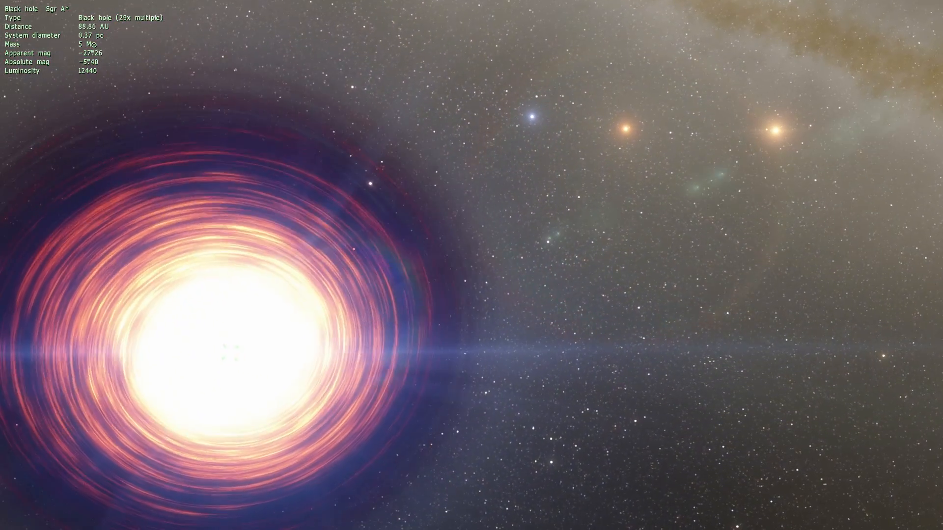
Fly to about 22 AU from Sgr A*, its orange disk filling the view
{"action": "scroll", "scroll_direction": "down", "scroll_amount": 3}
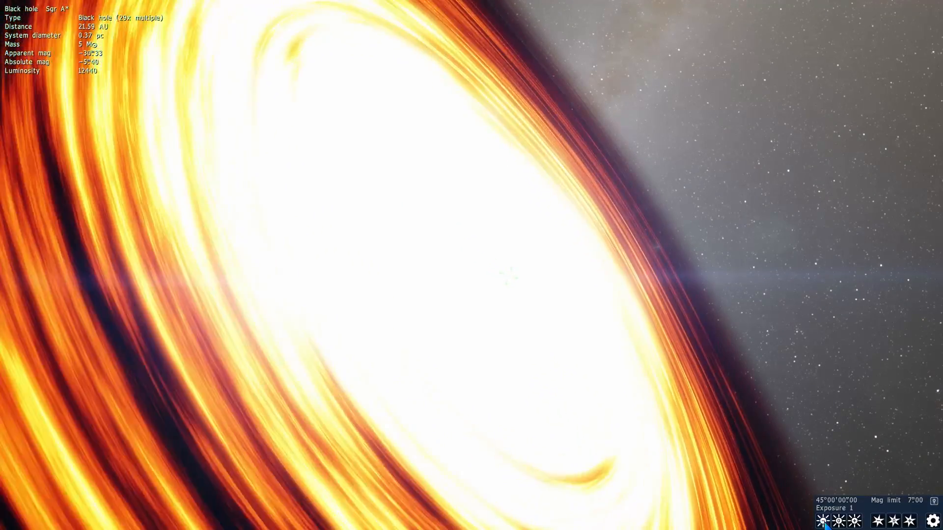
Approach Sgr A*'s event horizon to about 1.16 AU
{"action": "left_click", "coordinate": [823, 521]}
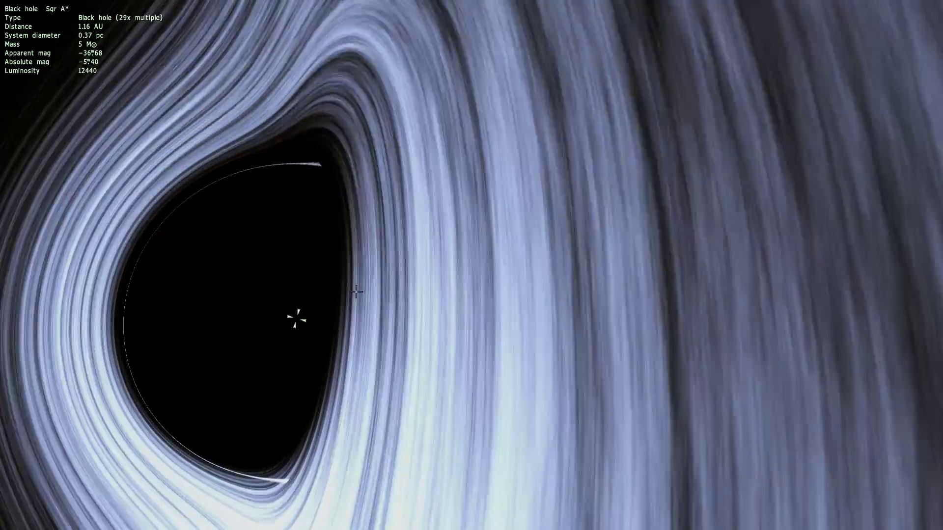
Pull back from Sgr A* to about 41 AU, showing the whole disk
{"action": "scroll", "scroll_direction": "down", "scroll_amount": 3}
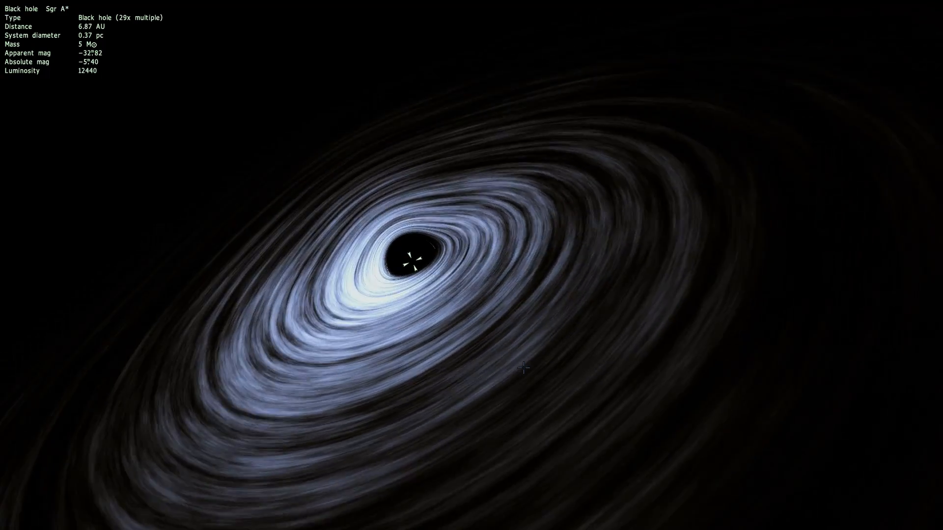
{"action": "scroll", "scroll_direction": "down", "scroll_amount": 3}
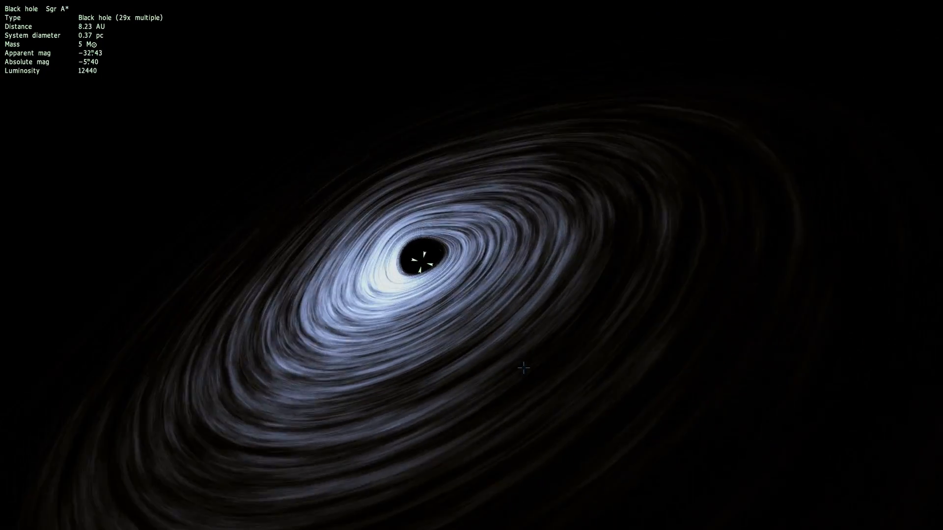
{"action": "scroll", "scroll_direction": "down", "scroll_amount": 3}
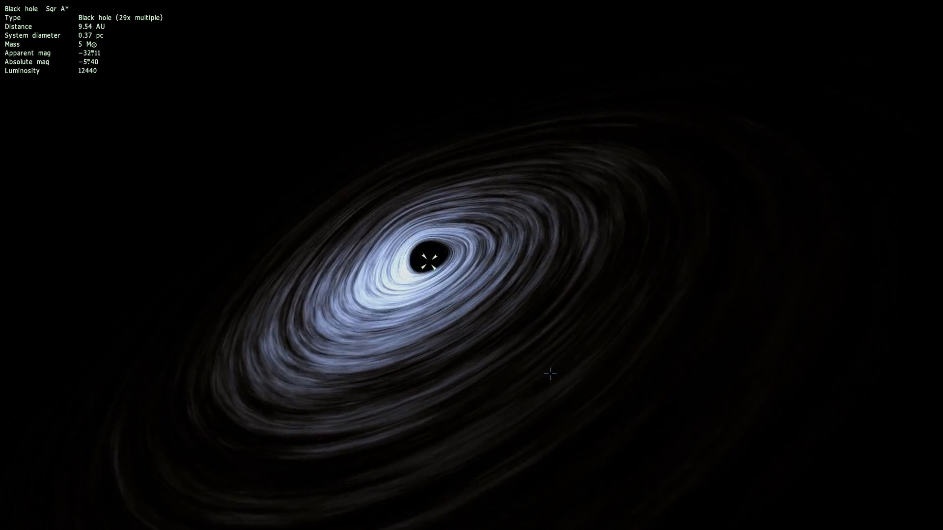
{"action": "scroll", "scroll_direction": "down", "scroll_amount": 3}
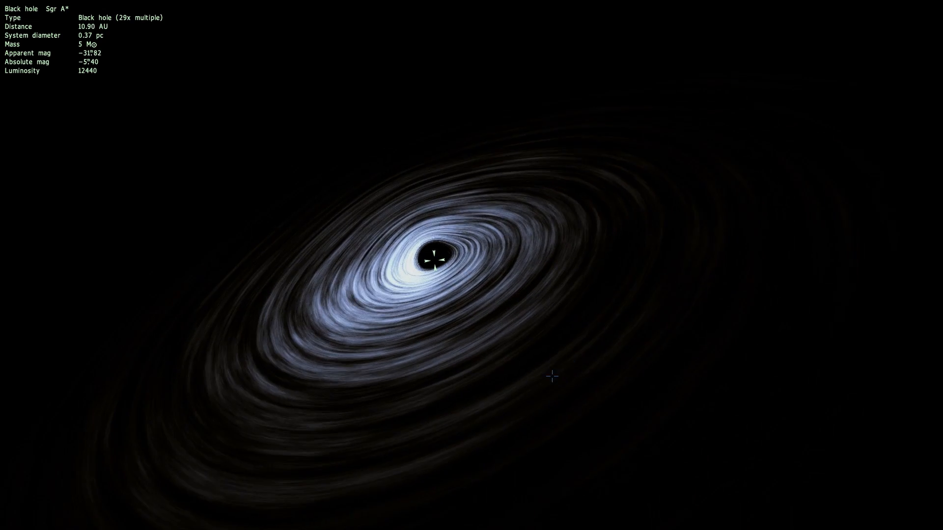
{"action": "scroll", "scroll_direction": "down", "scroll_amount": 3}
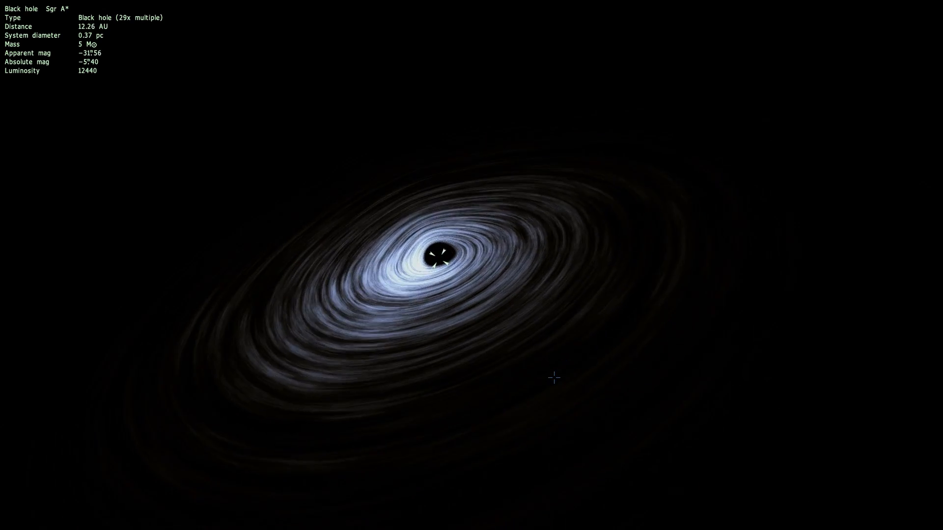
{"action": "scroll", "scroll_direction": "down", "scroll_amount": 3}
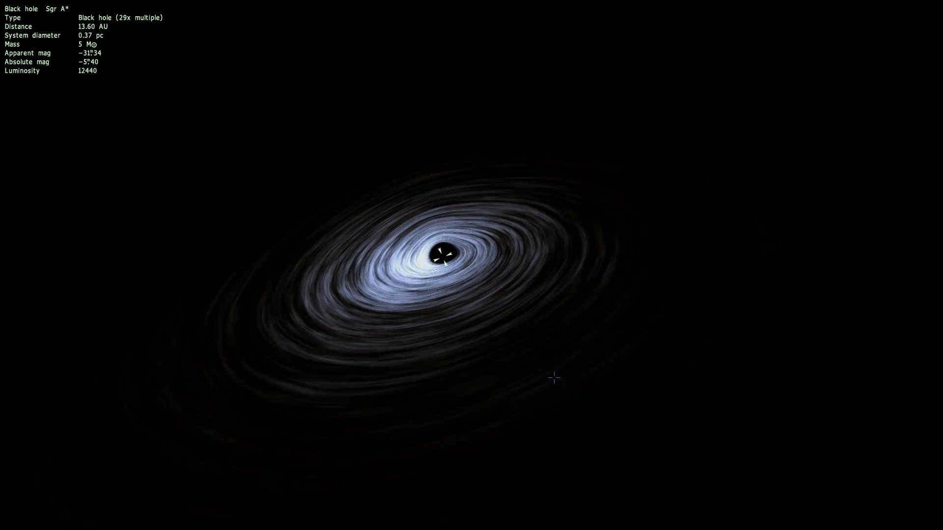
{"action": "scroll", "scroll_direction": "down", "scroll_amount": 3}
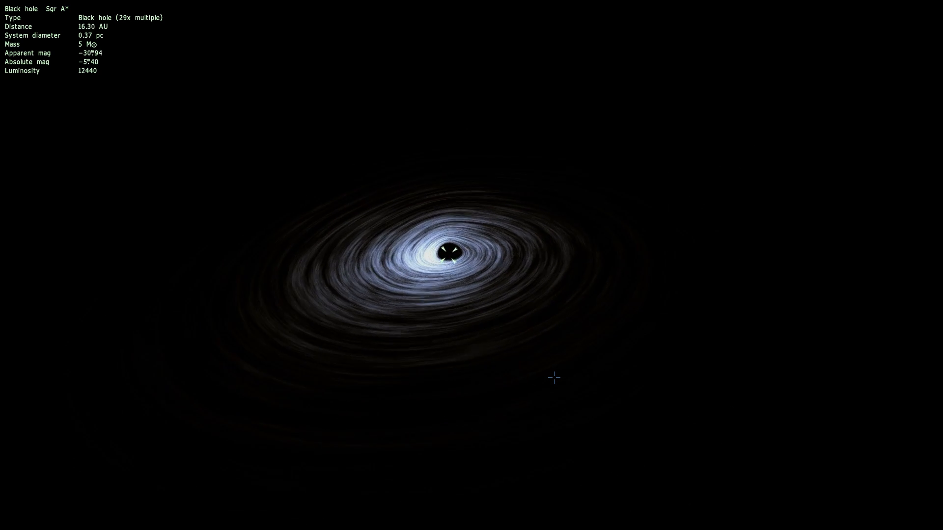
{"action": "scroll", "scroll_direction": "down", "scroll_amount": 3}
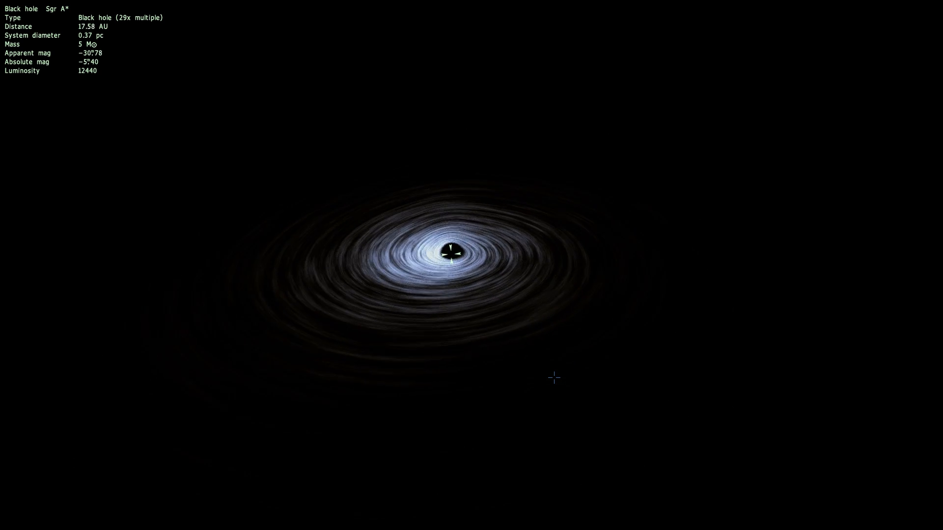
{"action": "scroll", "scroll_direction": "down", "scroll_amount": 3}
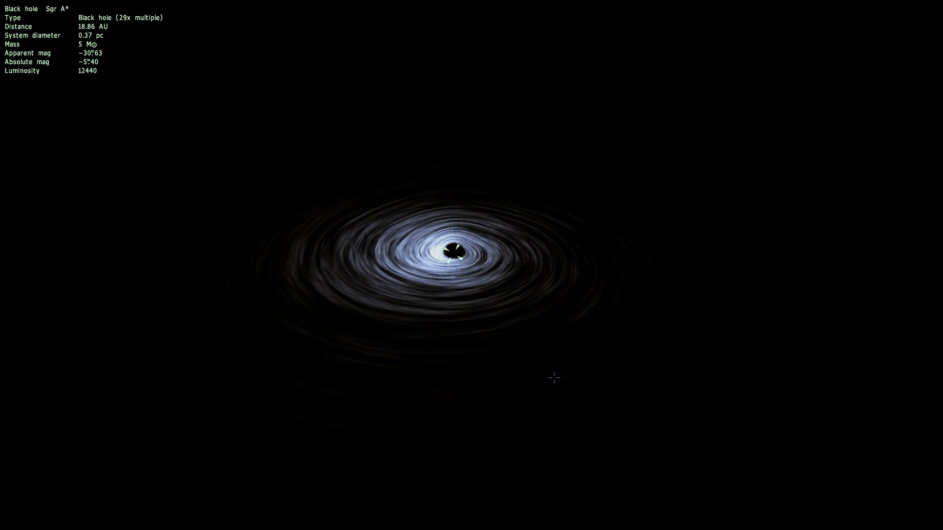
{"action": "scroll", "scroll_direction": "down", "scroll_amount": 3}
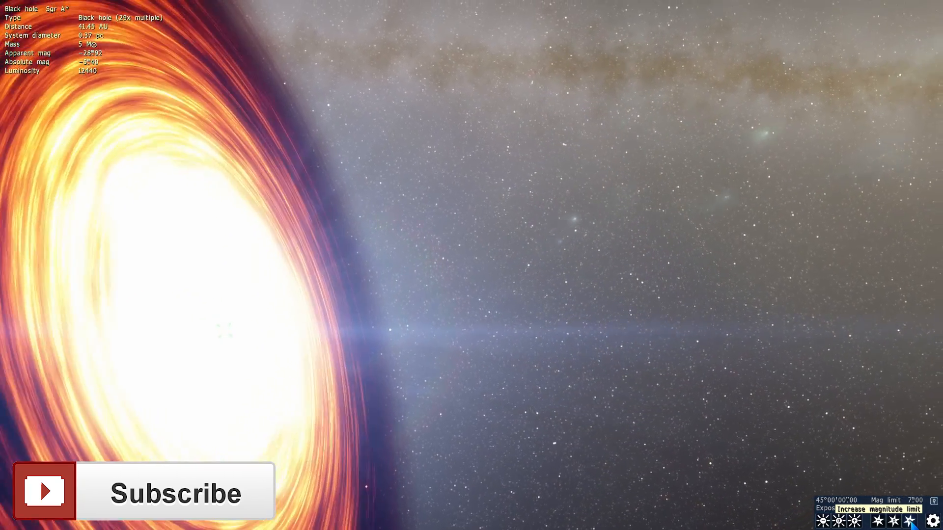
Raise the star magnitude limit to 7.10 to reveal fainter stars around Sgr A*
{"action": "left_click", "coordinate": [911, 522]}
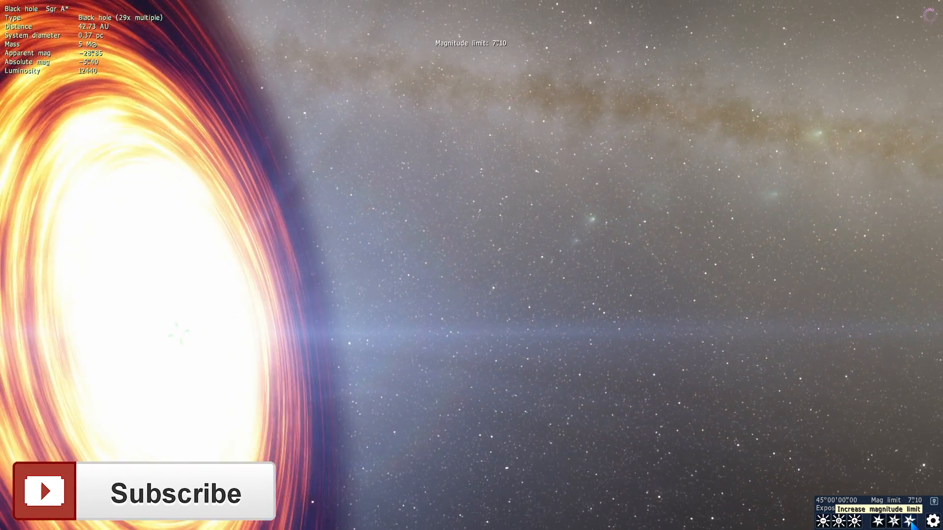